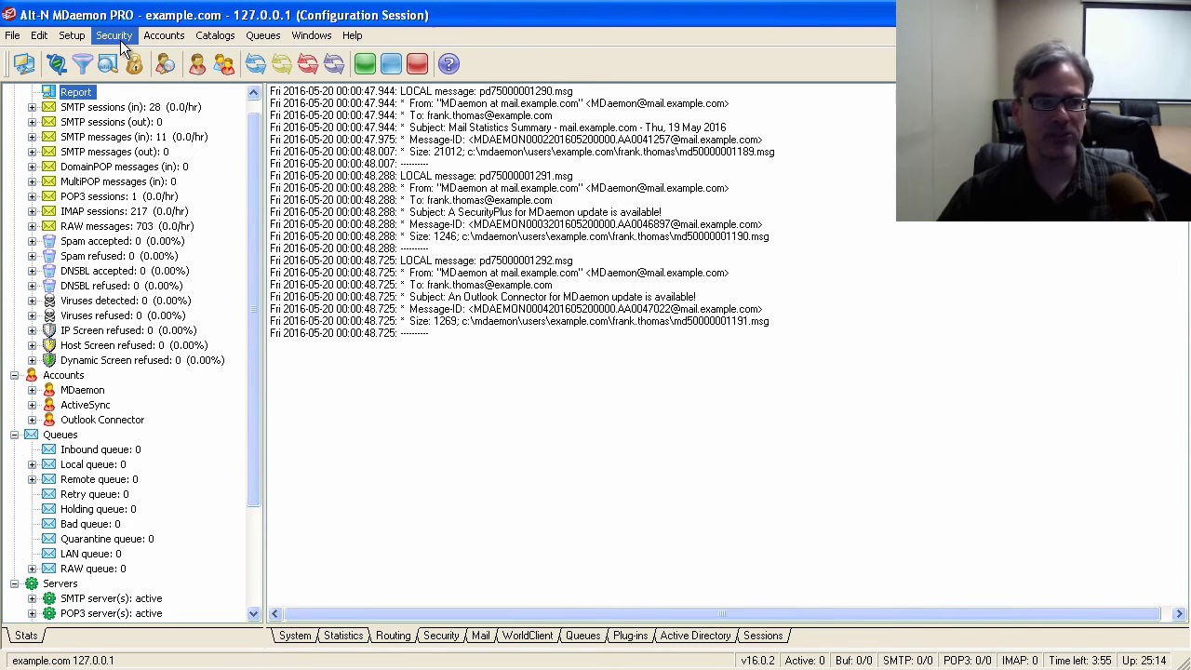
Show the Spambot Detection page under Screening in MDaemon's Security Settings
click(114, 35)
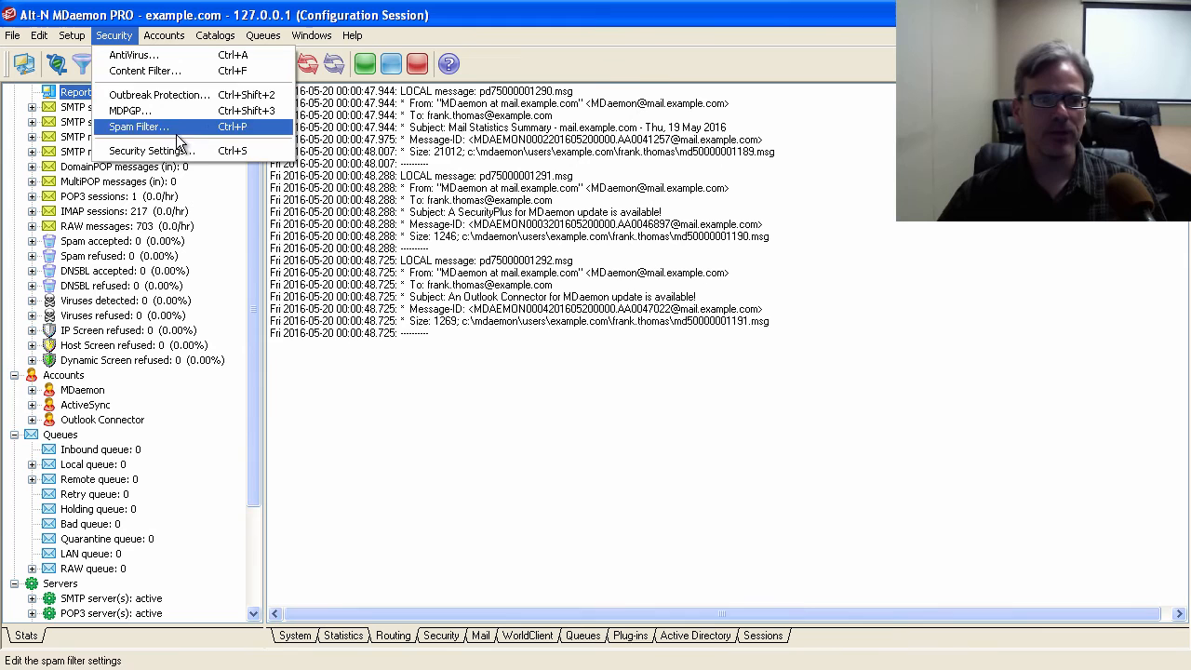
click(150, 149)
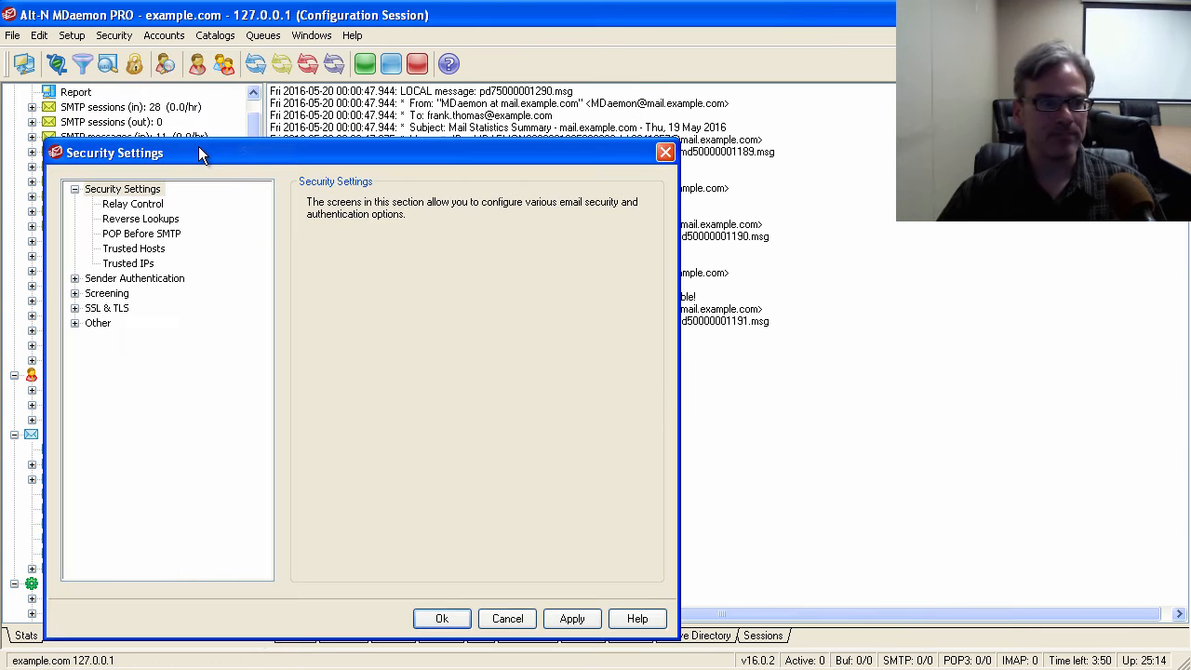
drag(201, 153, 151, 101)
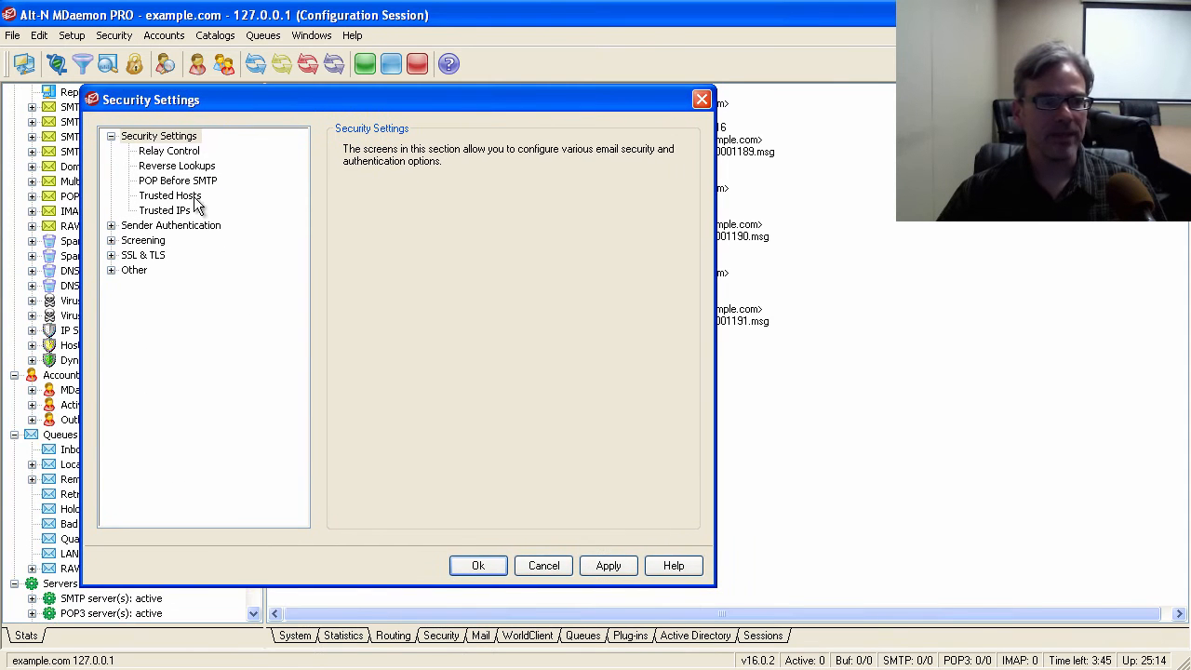
click(112, 239)
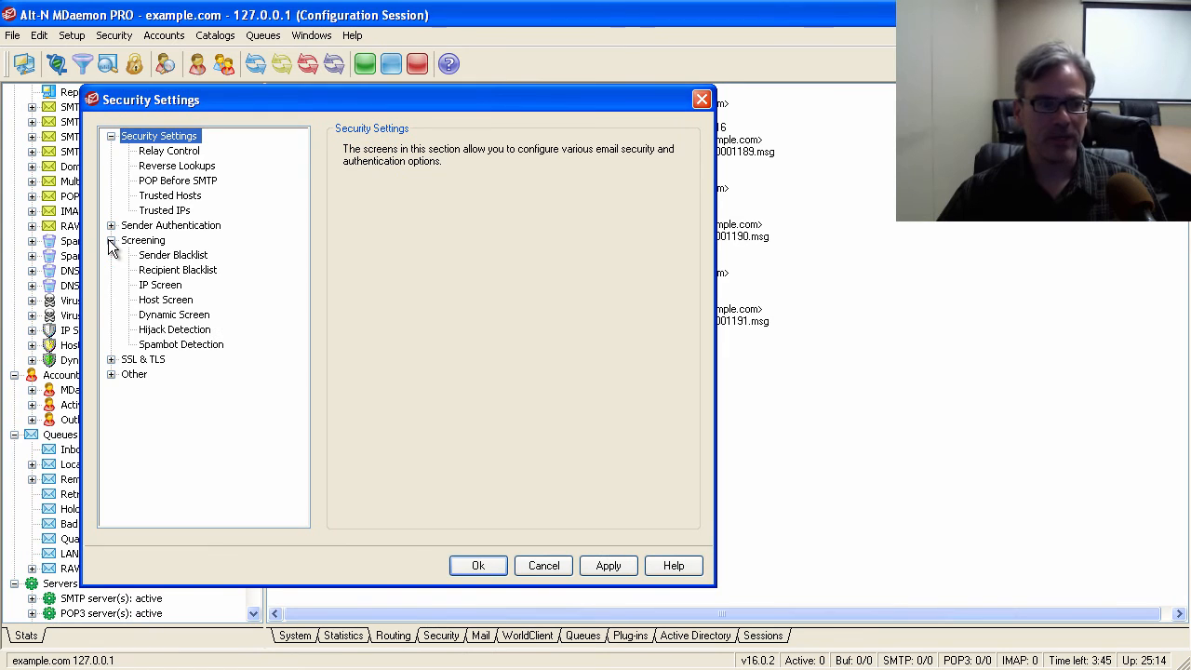
click(180, 342)
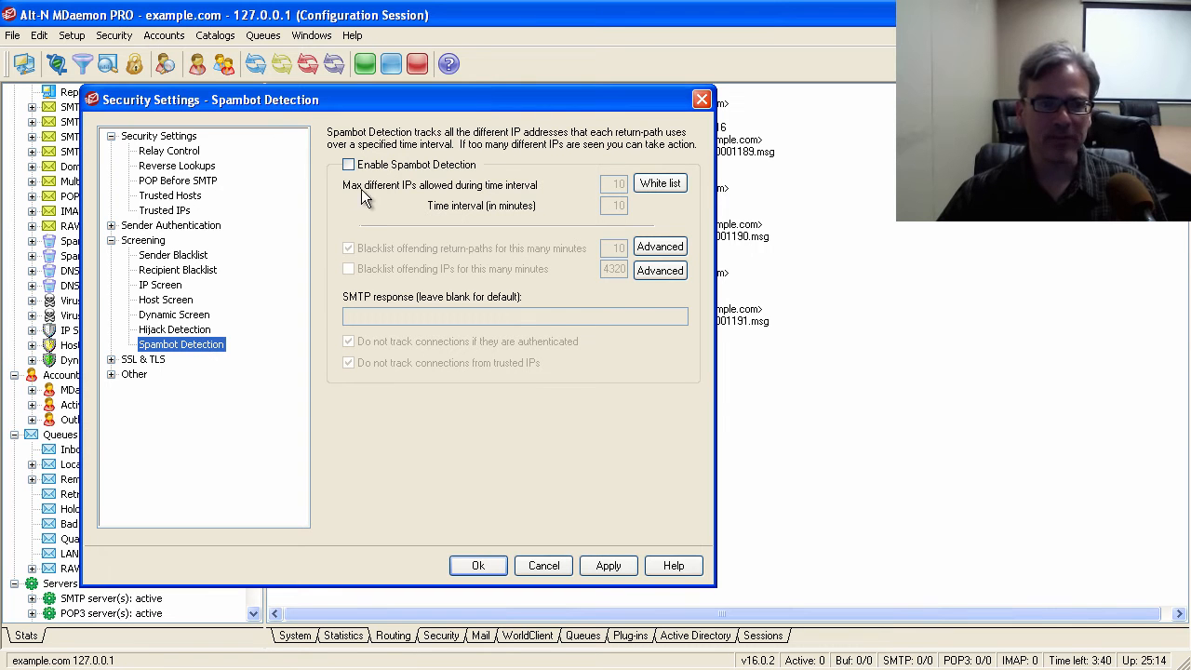
Enable Spambot Detection, review IP and interval thresholds, and blacklist offending IPs for 4320 minutes
click(348, 164)
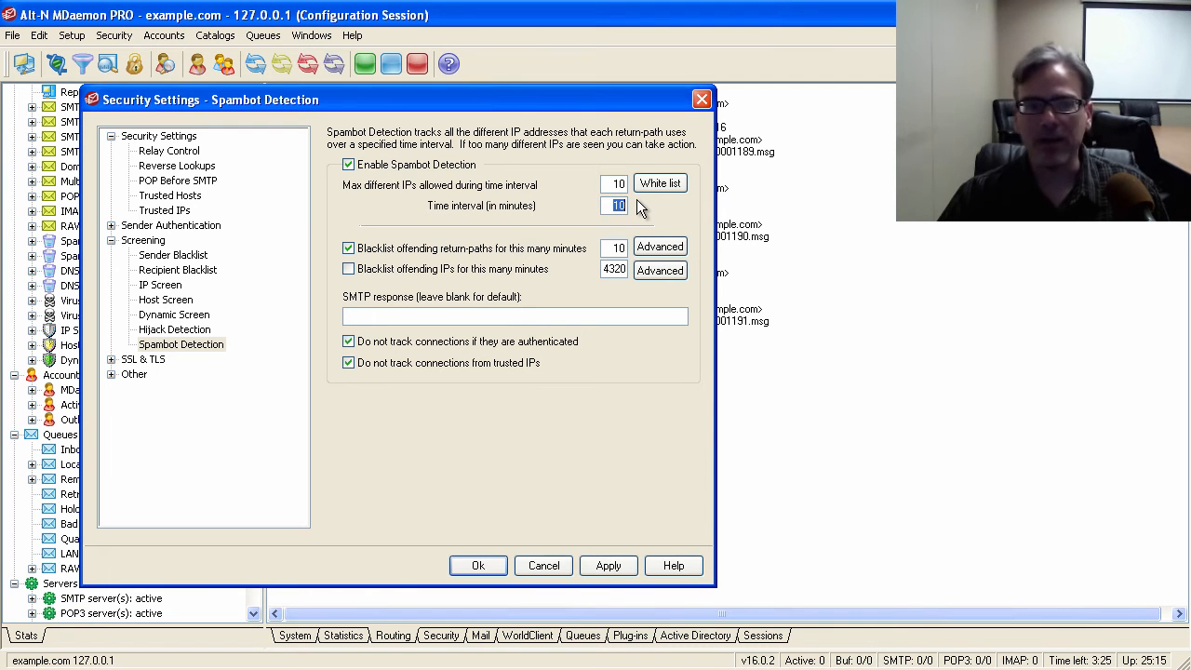
click(614, 184)
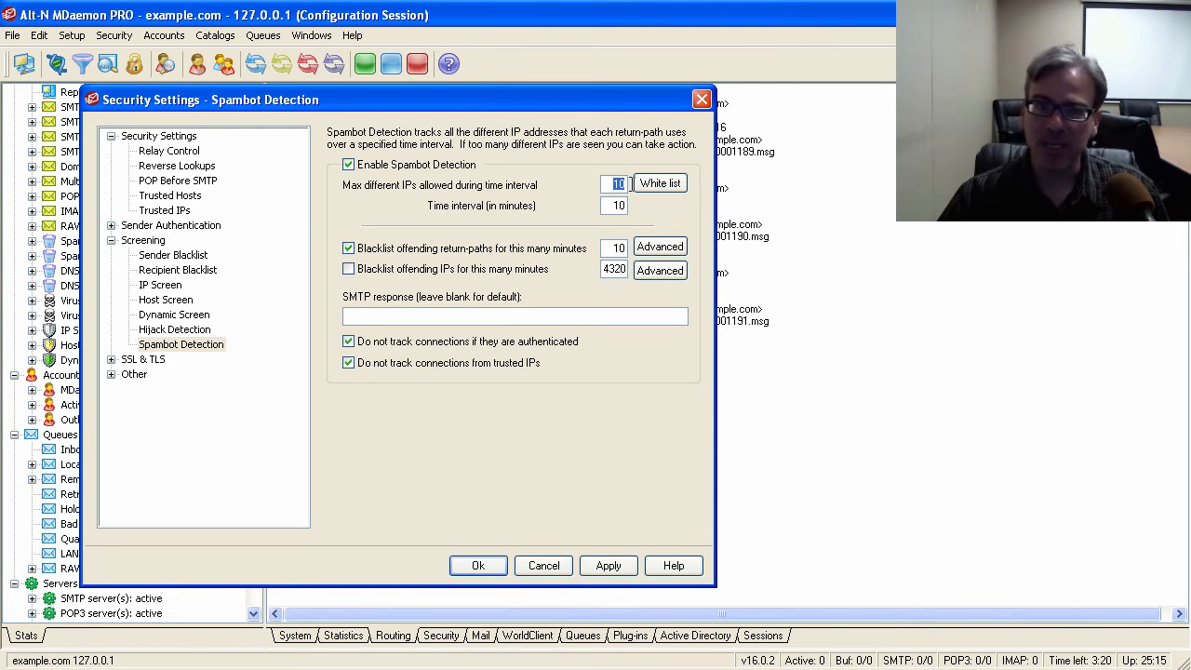
click(614, 204)
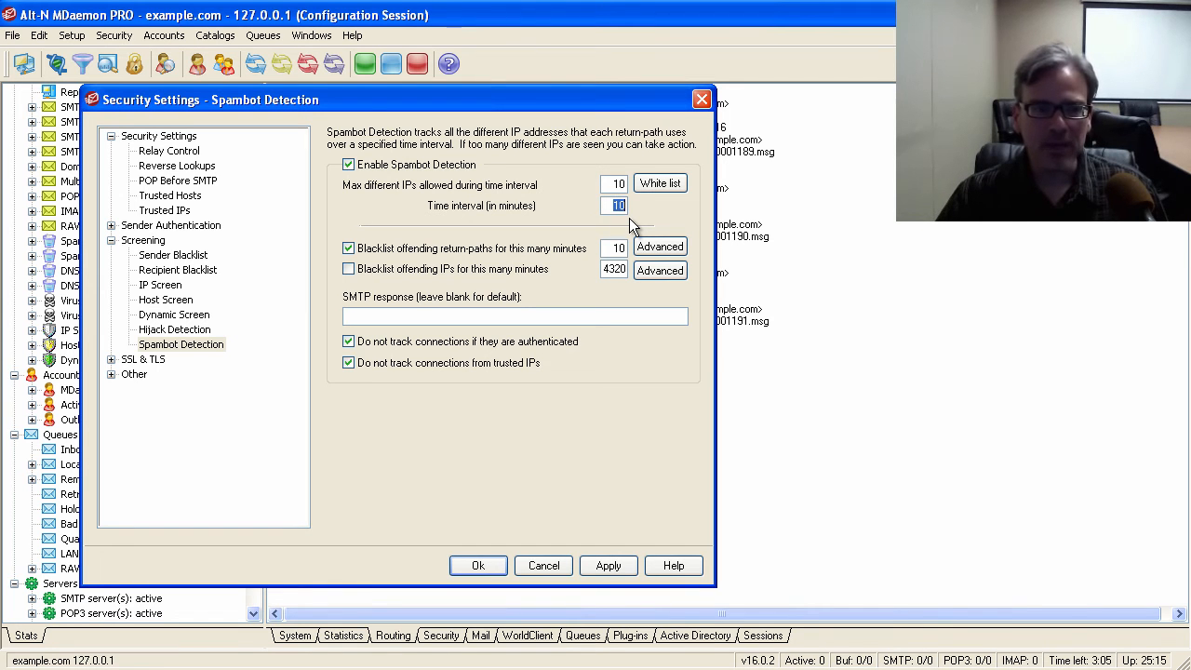
click(614, 184)
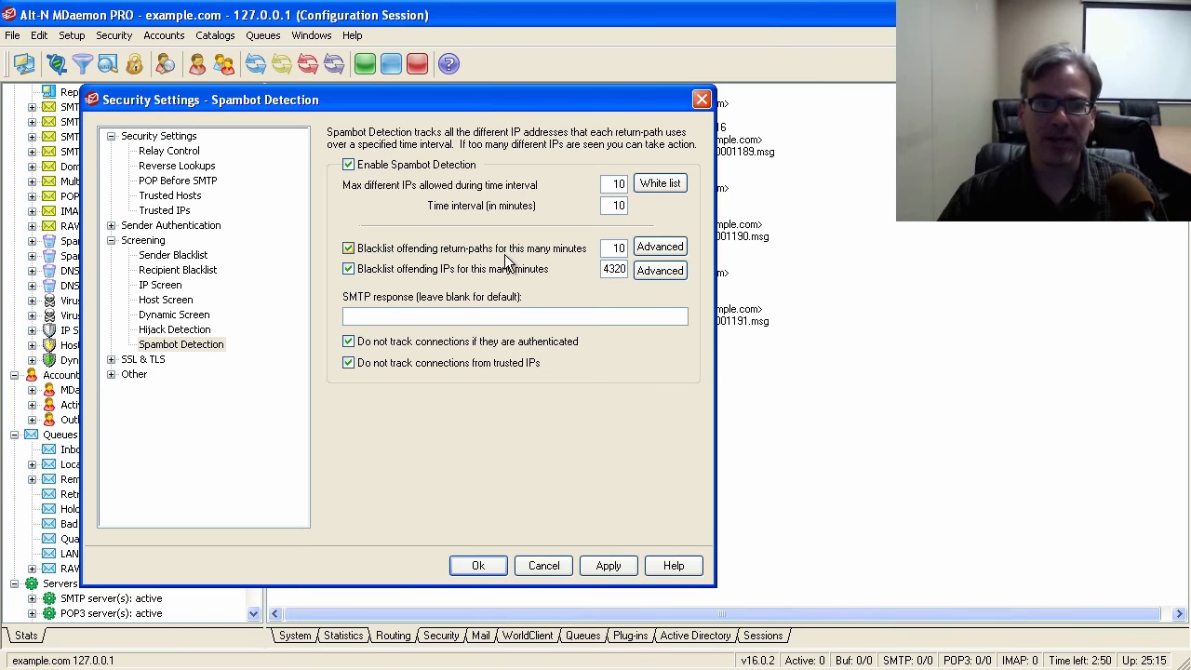
click(614, 248)
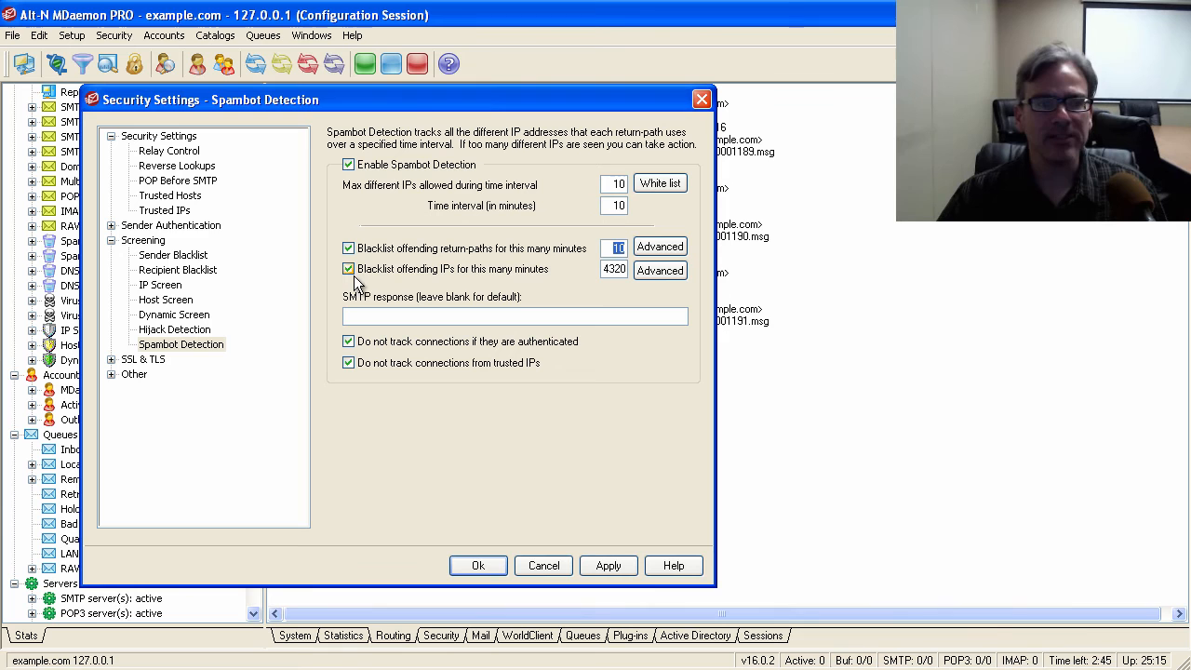
mouse_move(455, 283)
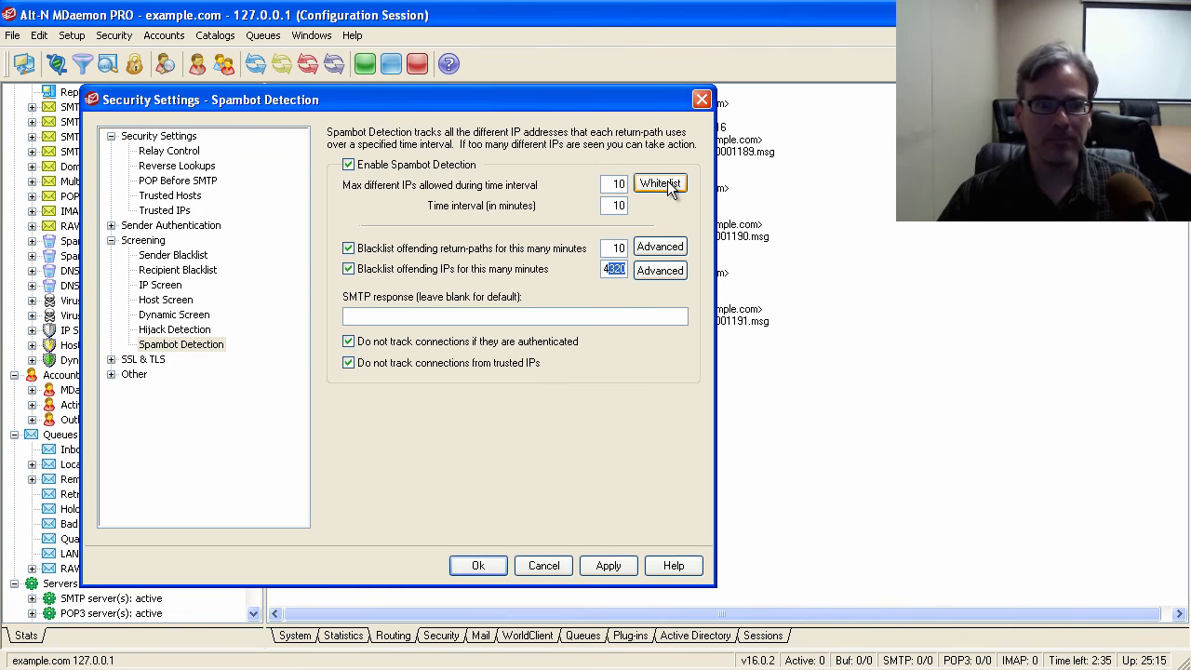
click(658, 182)
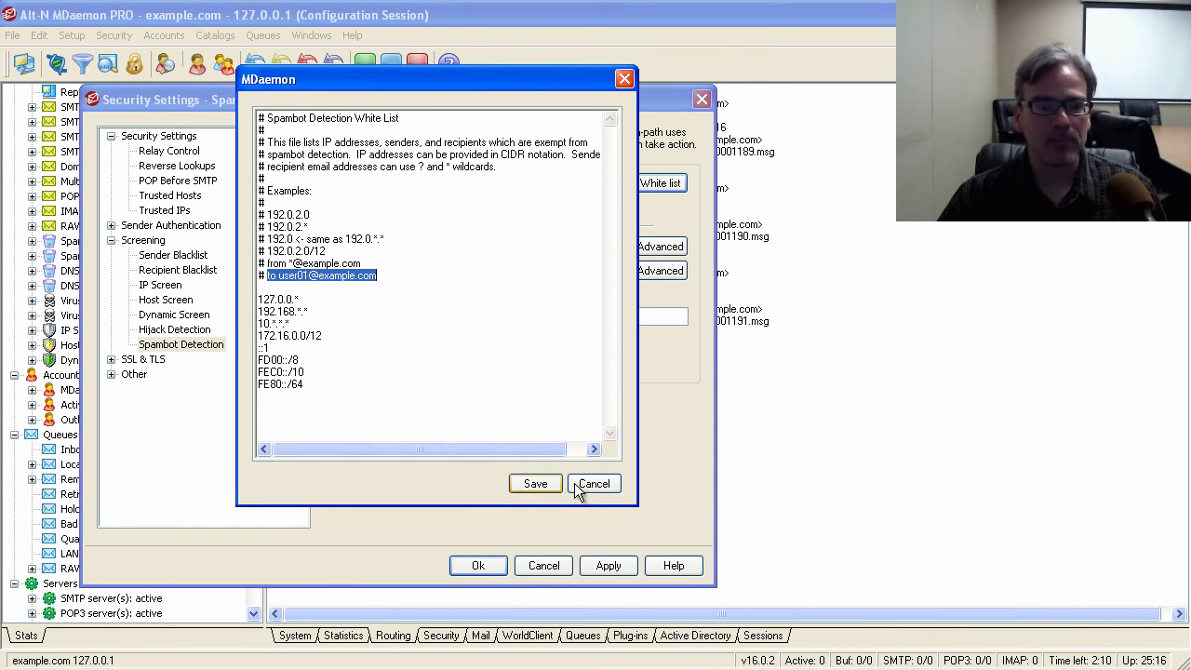
click(593, 484)
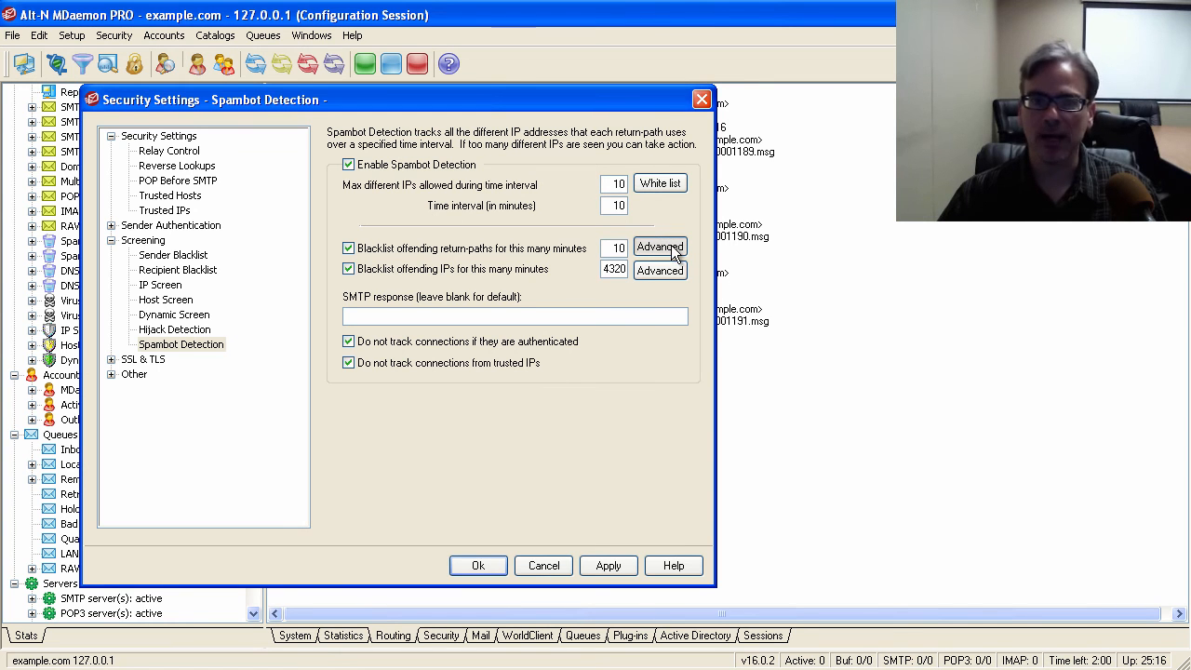
click(658, 248)
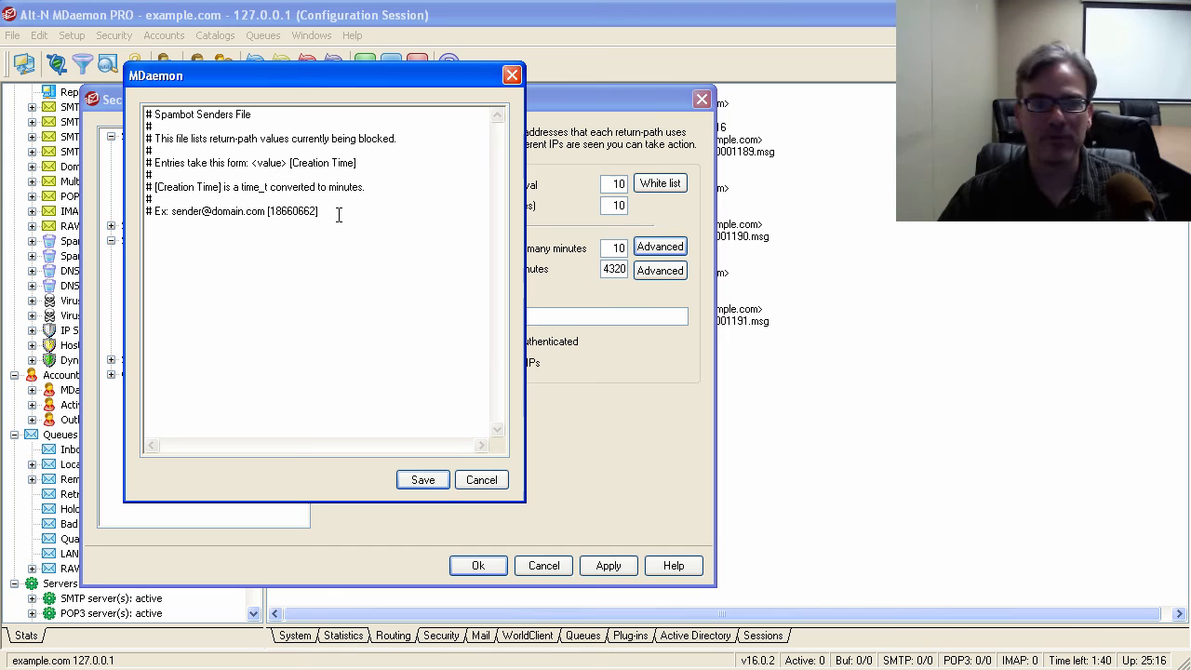
click(480, 480)
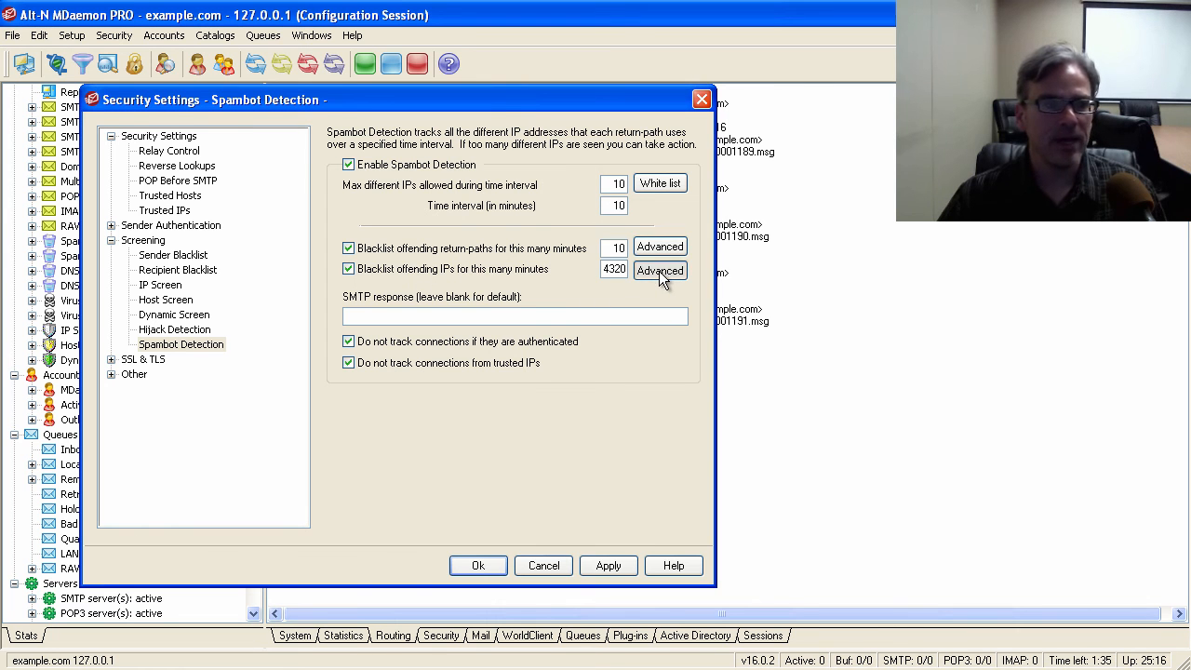
click(659, 270)
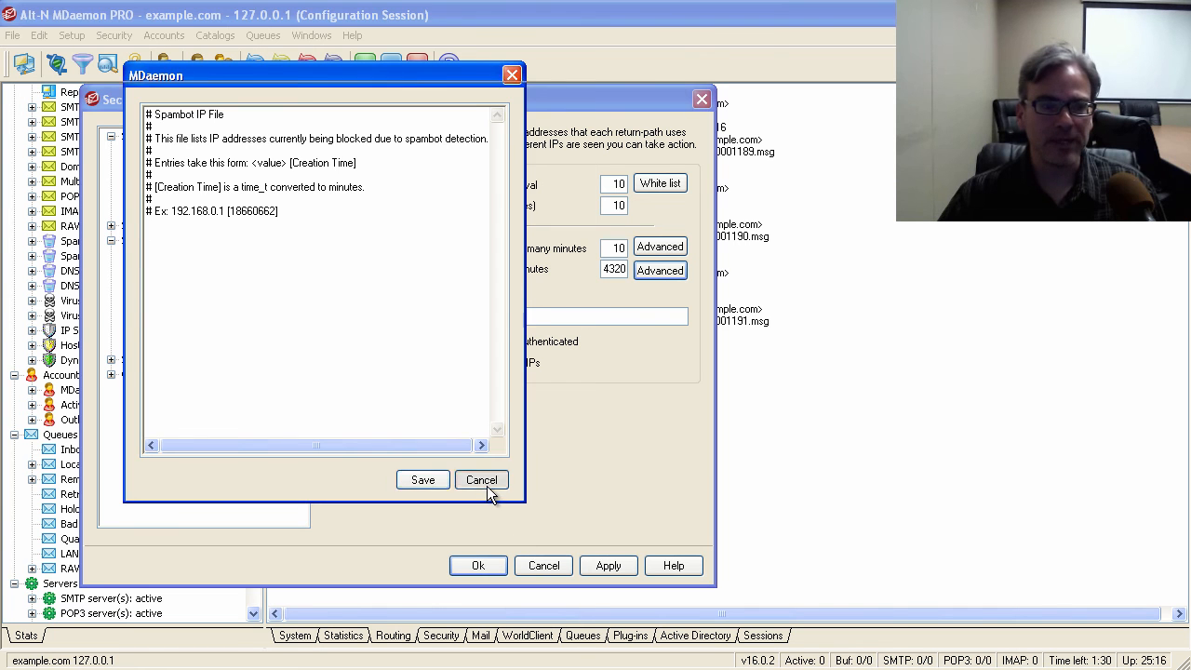
click(480, 479)
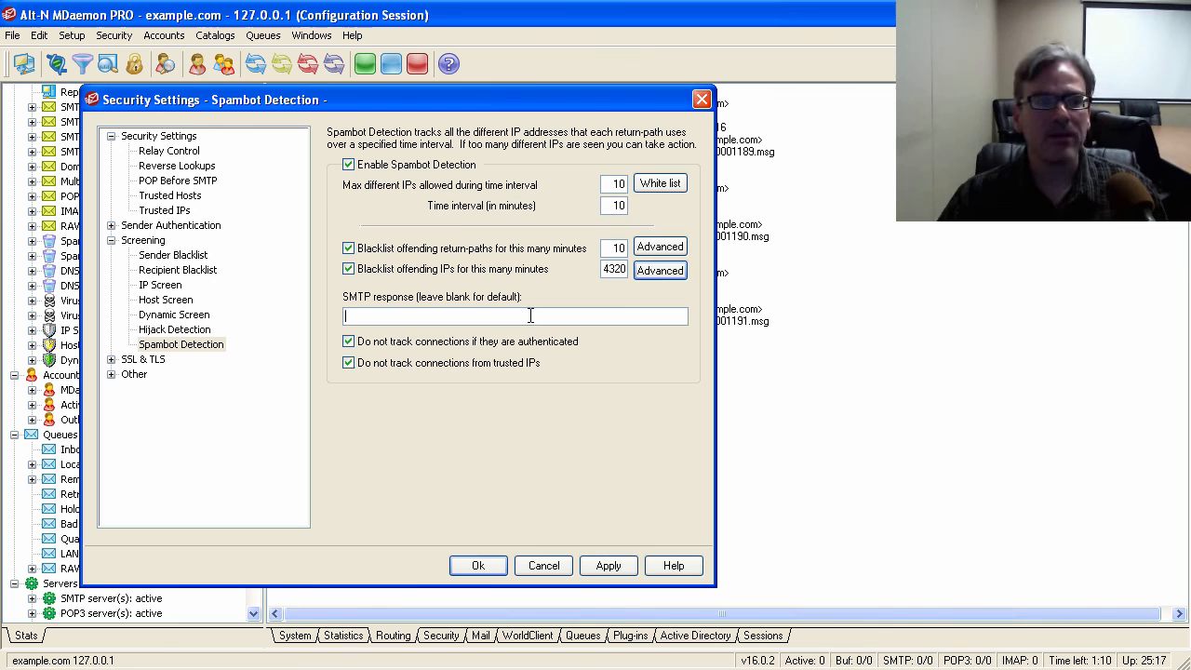
click(348, 343)
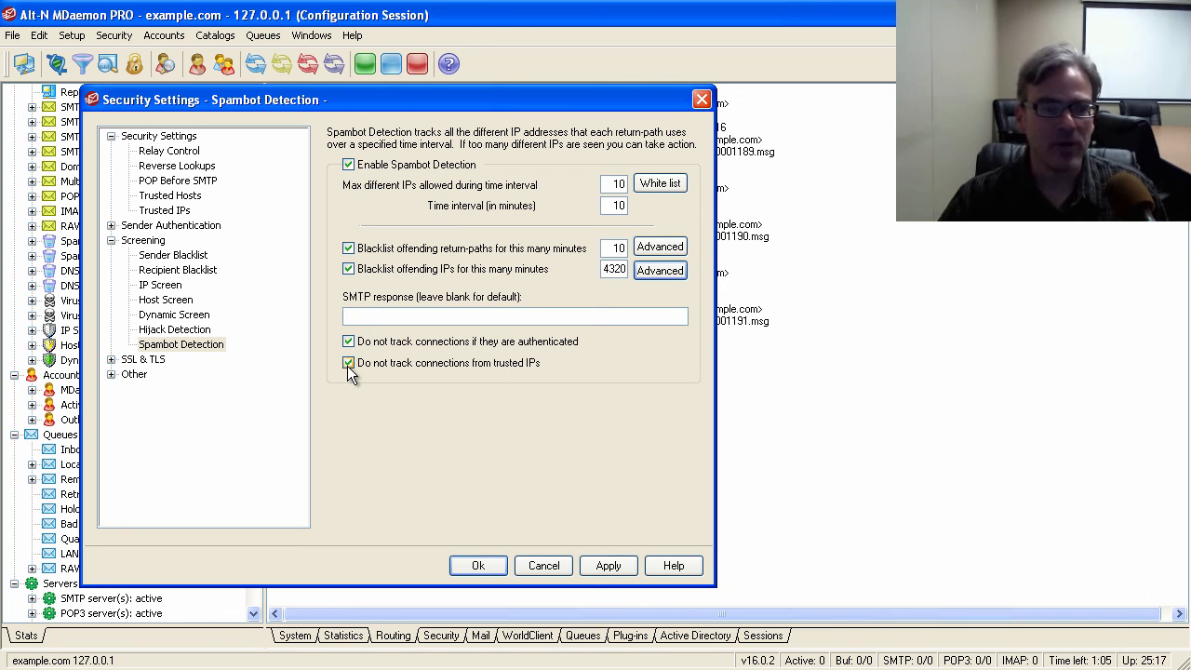
click(348, 362)
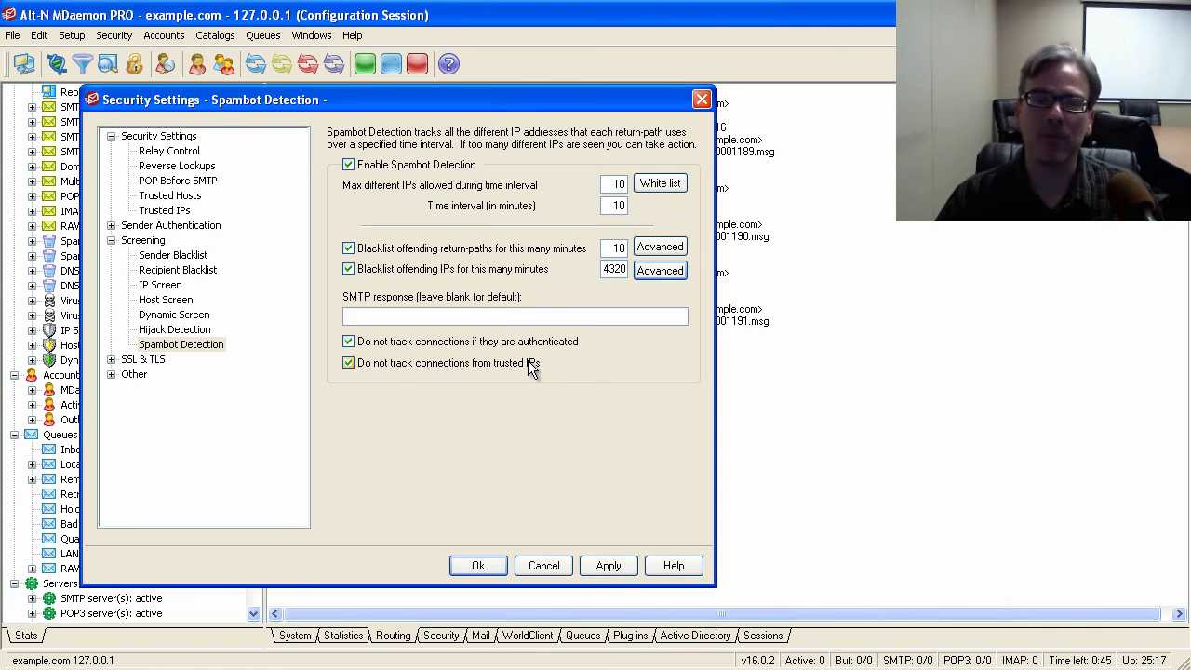
mouse_move(530, 362)
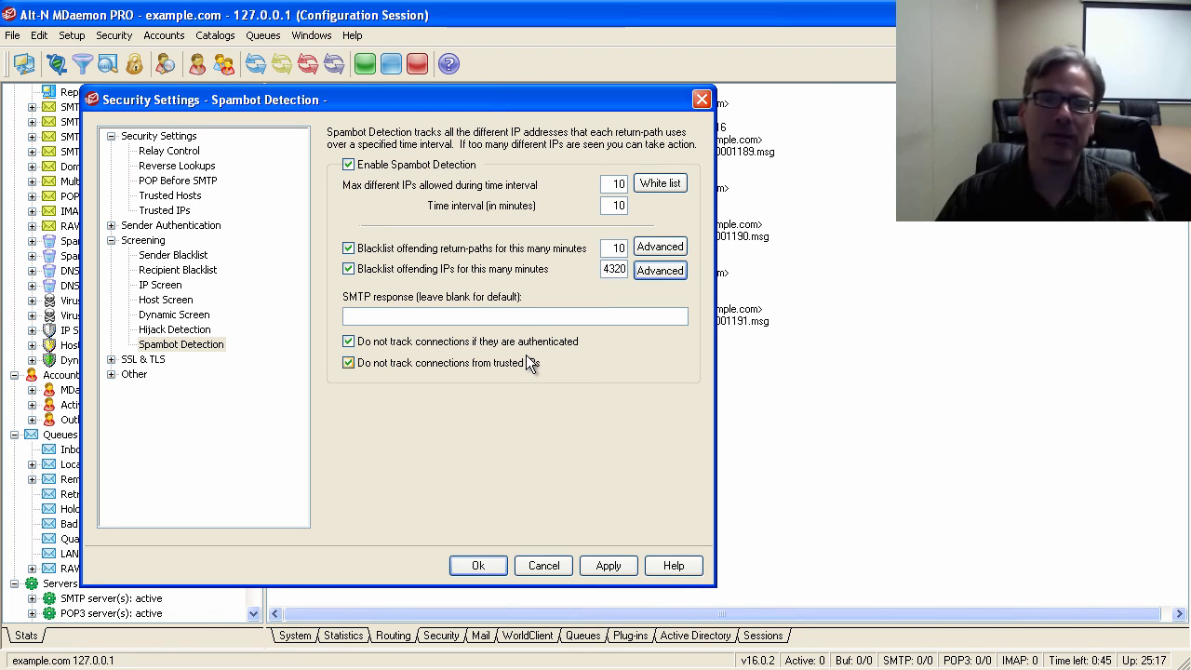